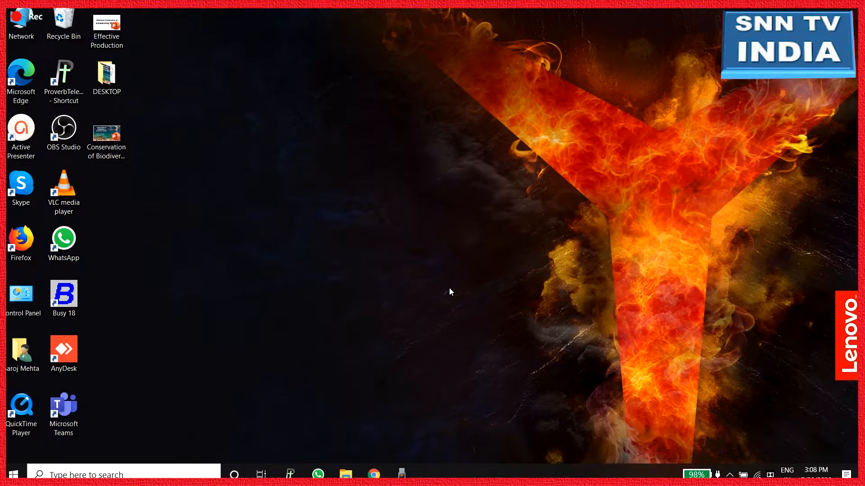
mouse_move(64, 132)
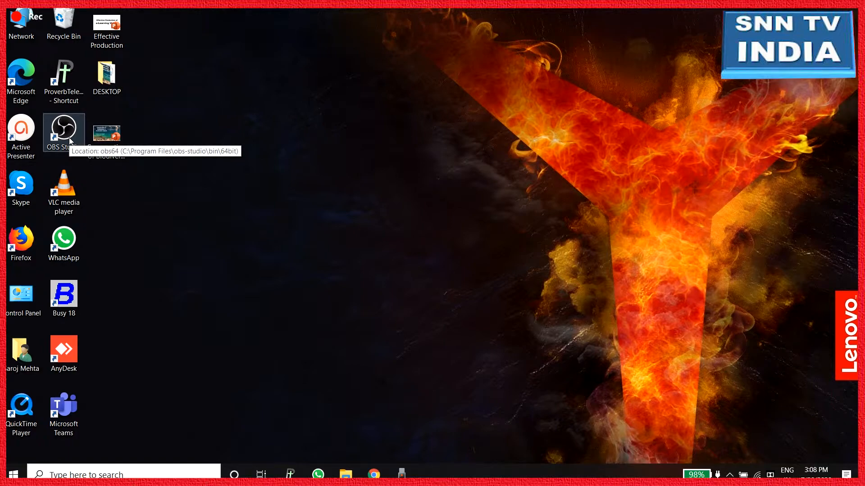
mouse_move(137, 221)
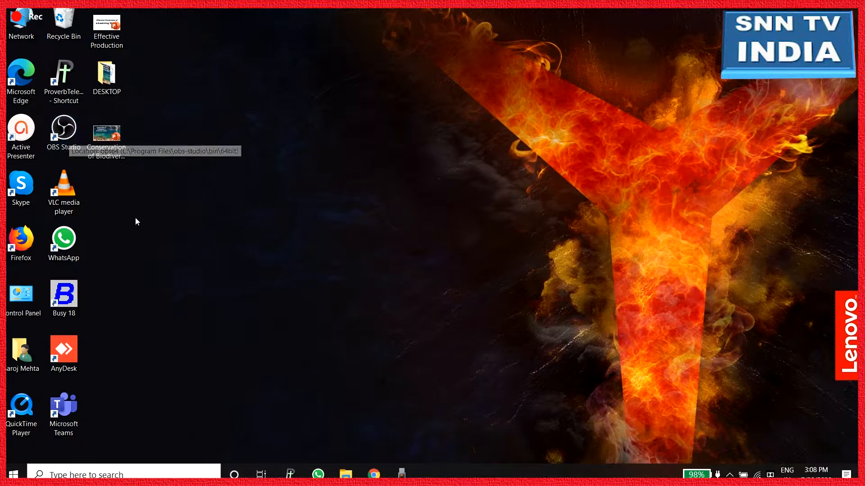
mouse_move(64, 132)
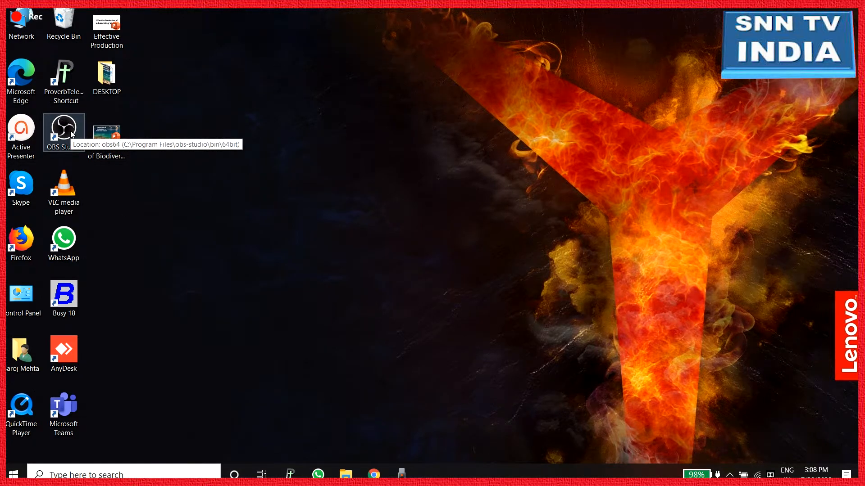
Launch OBS Studio and switch Studio Mode on, then back off
double_click(64, 127)
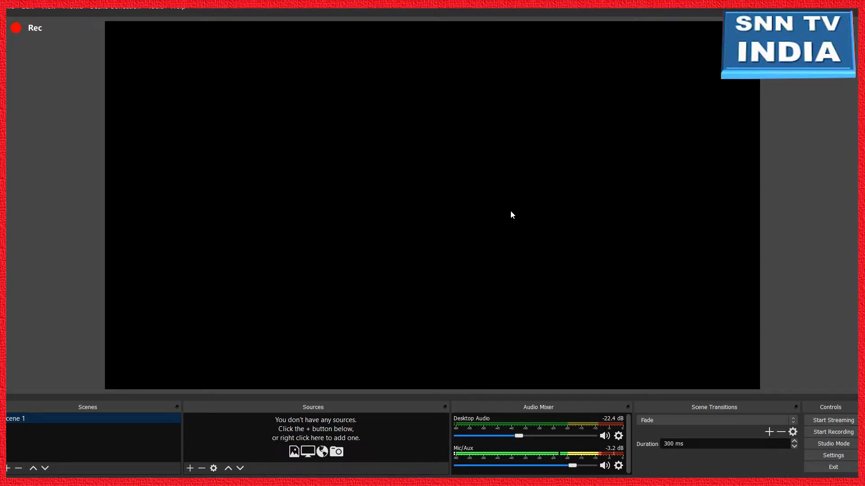
mouse_move(307, 270)
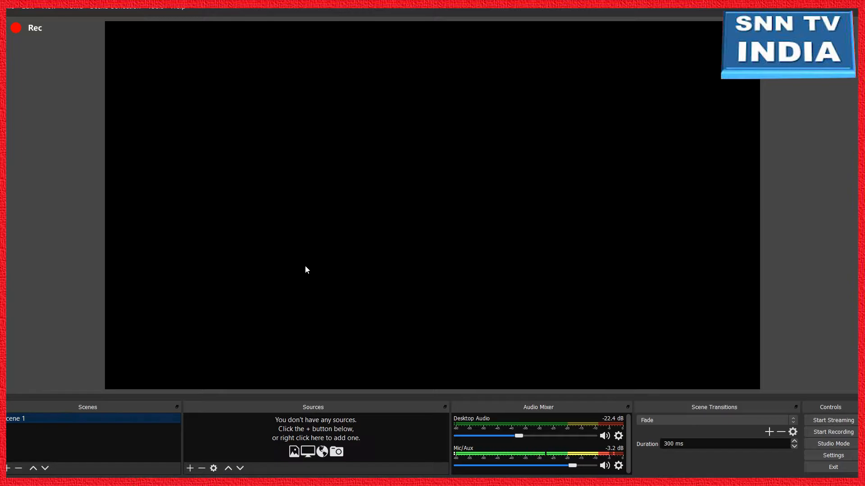
mouse_move(71, 433)
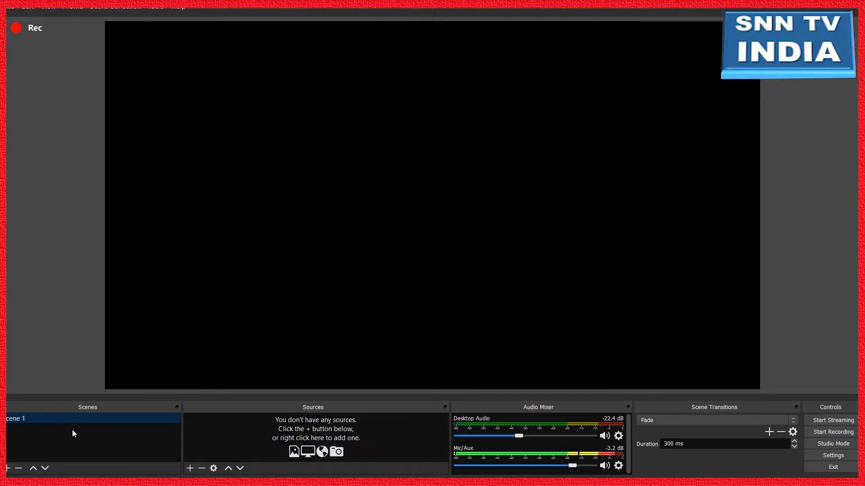
mouse_move(84, 436)
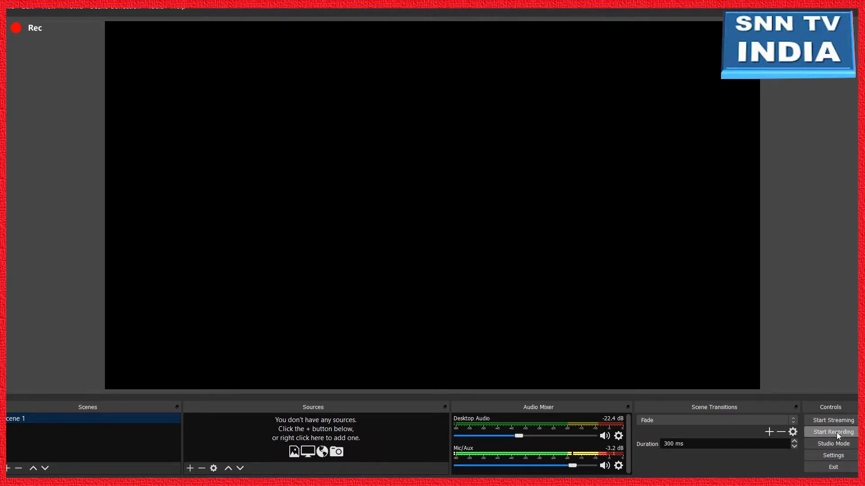
mouse_move(833, 443)
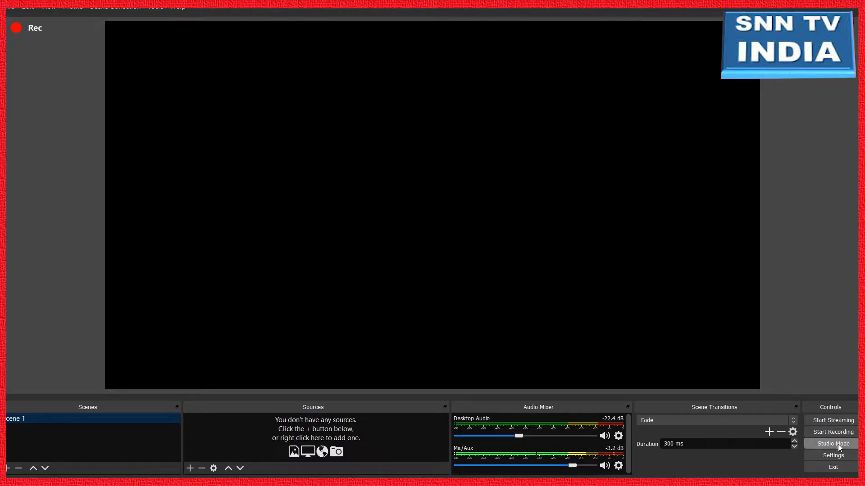
left_click(832, 444)
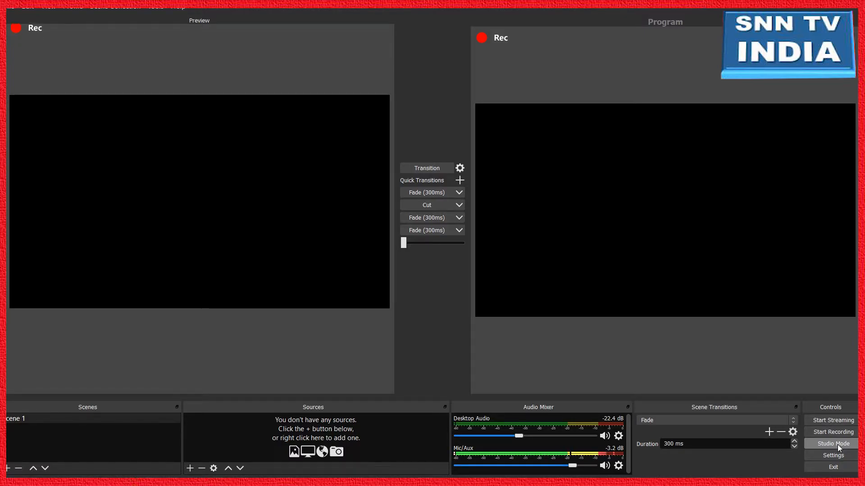
left_click(832, 444)
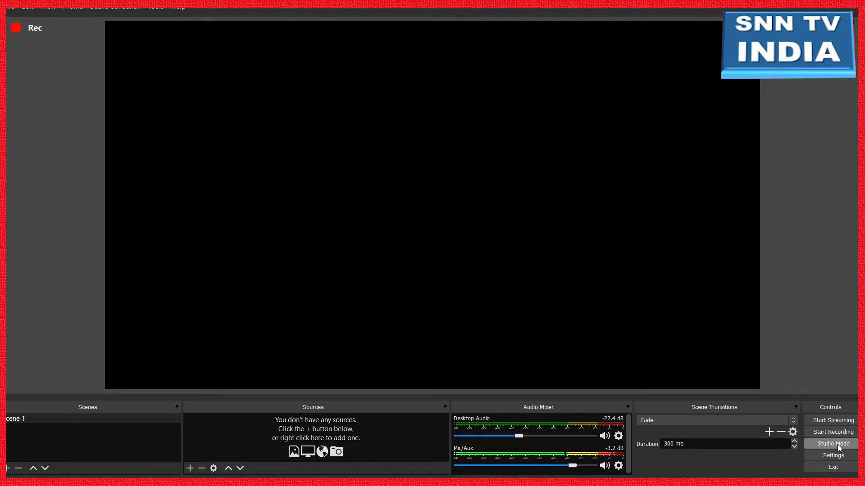
mouse_move(120, 456)
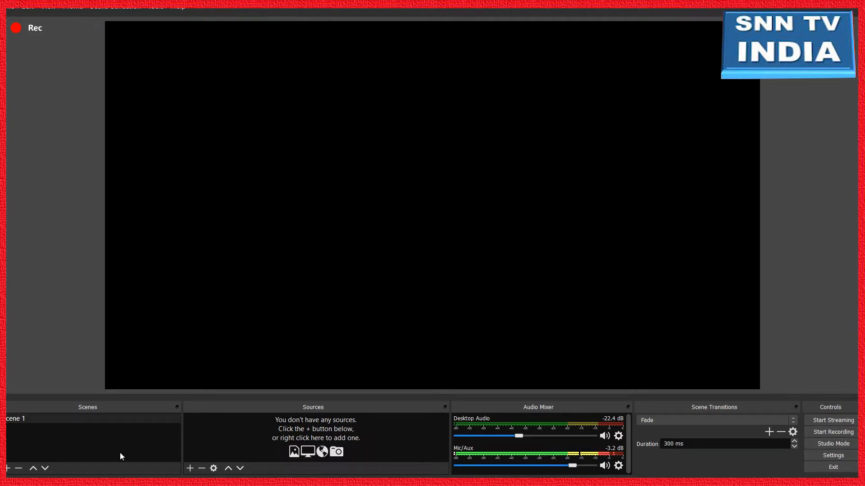
mouse_move(160, 447)
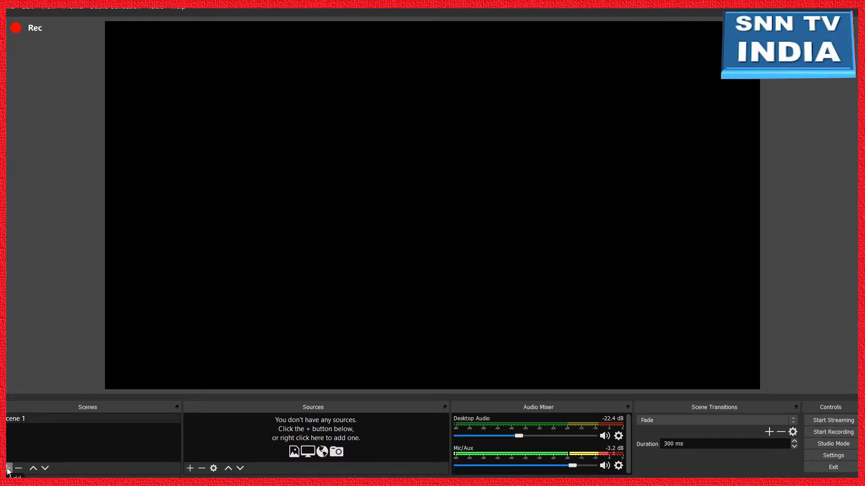
Add a second scene named 'Webcam'
left_click(8, 468)
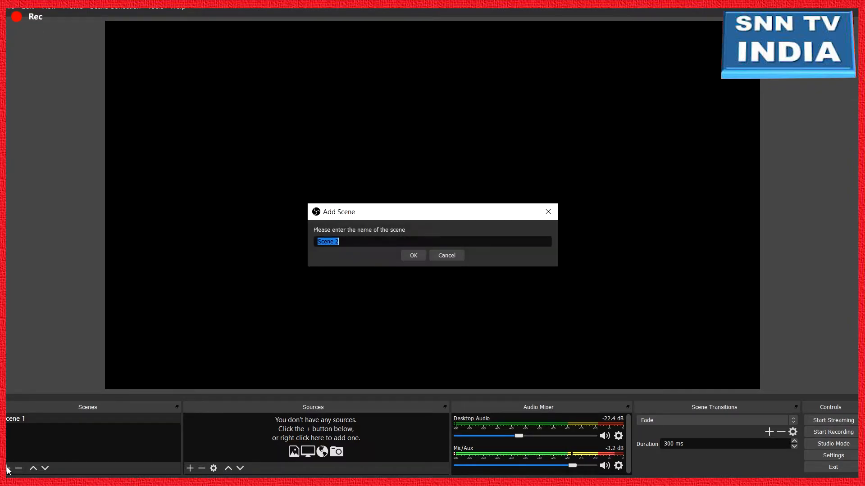
mouse_move(77, 392)
type("S")
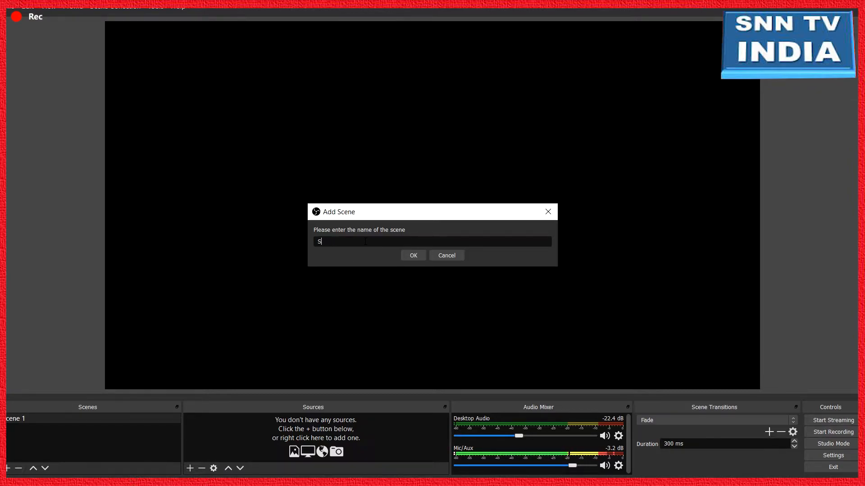
type("We")
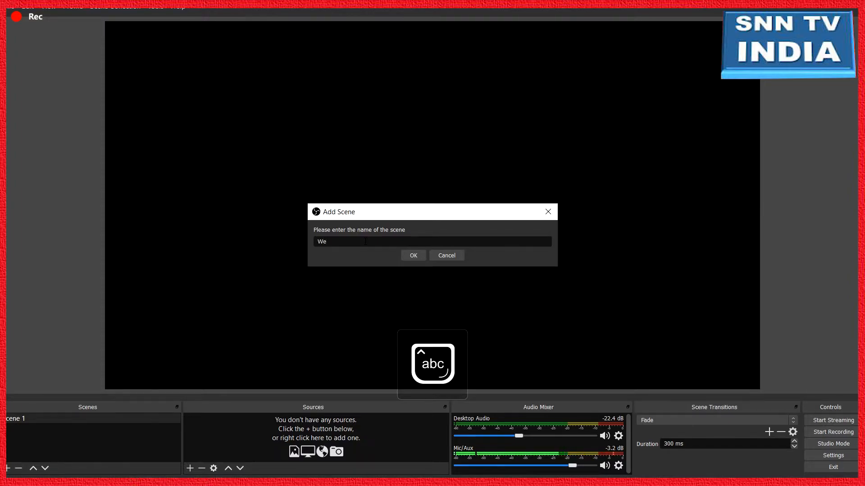
type("bcam")
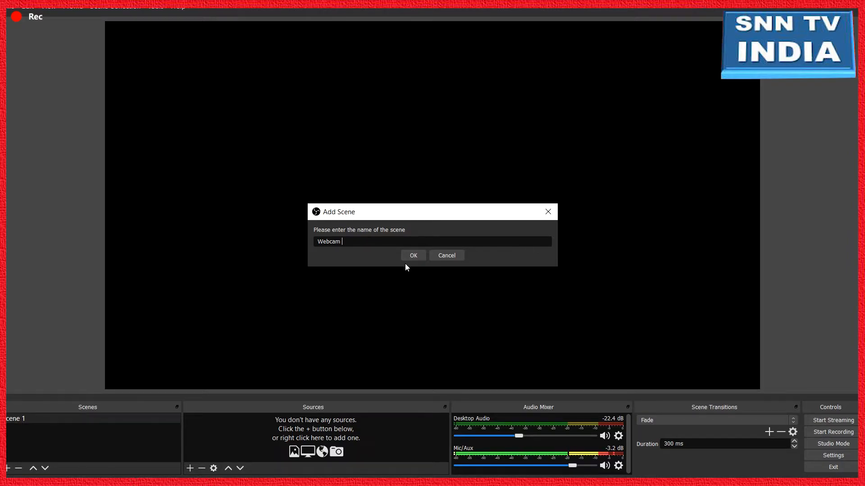
mouse_move(359, 302)
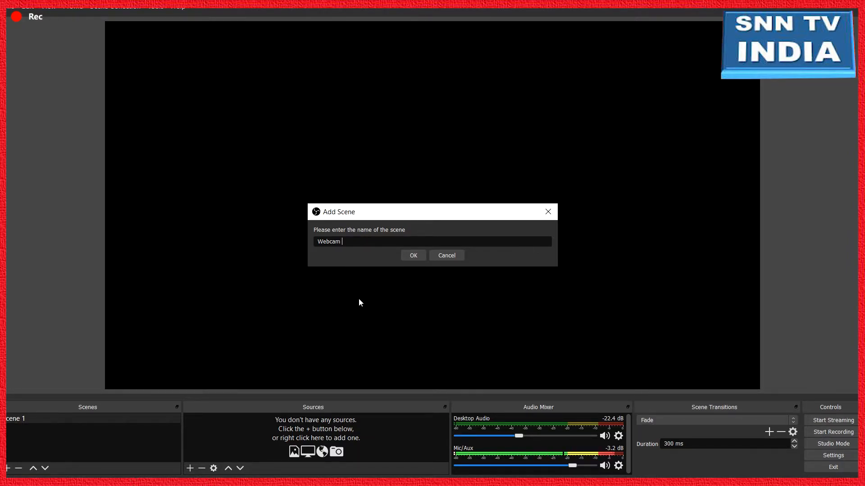
mouse_move(413, 255)
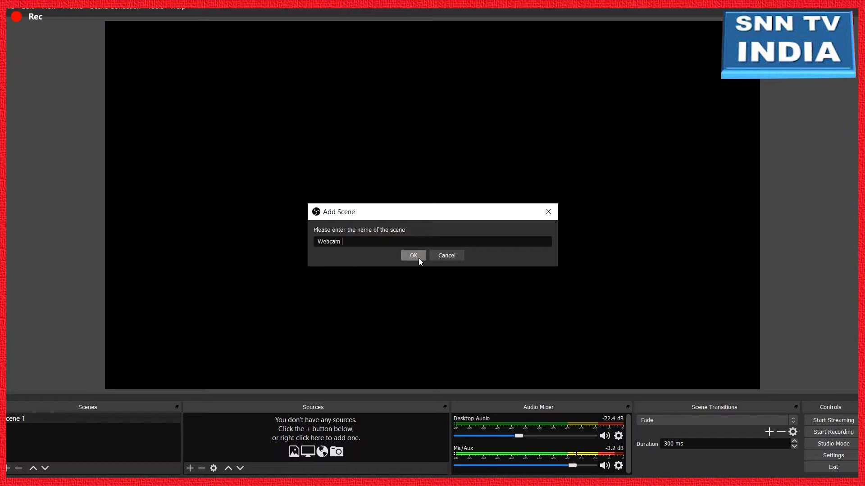
left_click(413, 255)
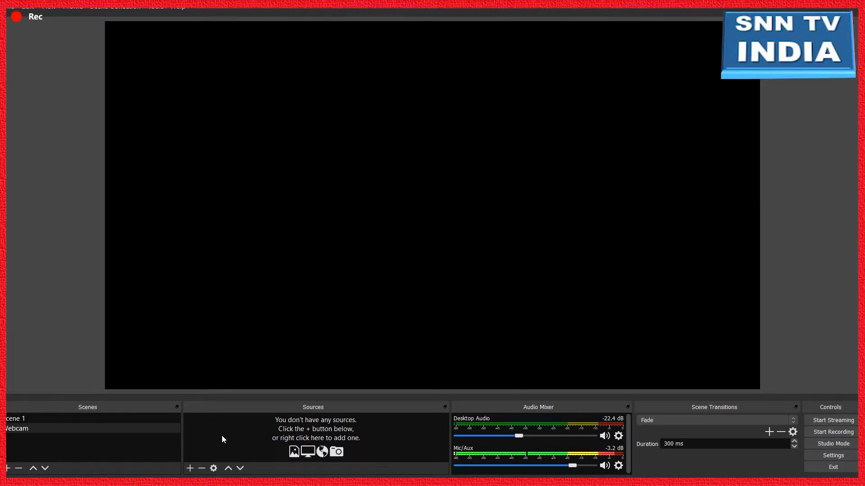
mouse_move(132, 432)
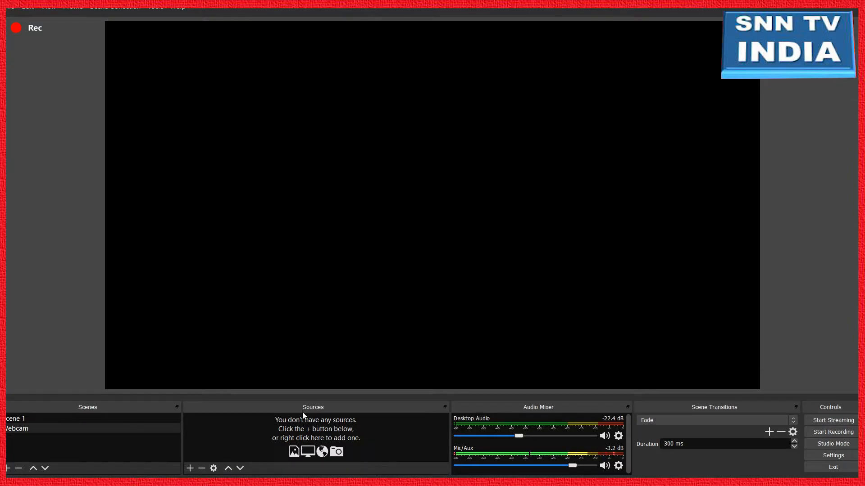
Add a Video Capture Device source for the EasyCamera webcam to the Webcam scene
left_click(189, 468)
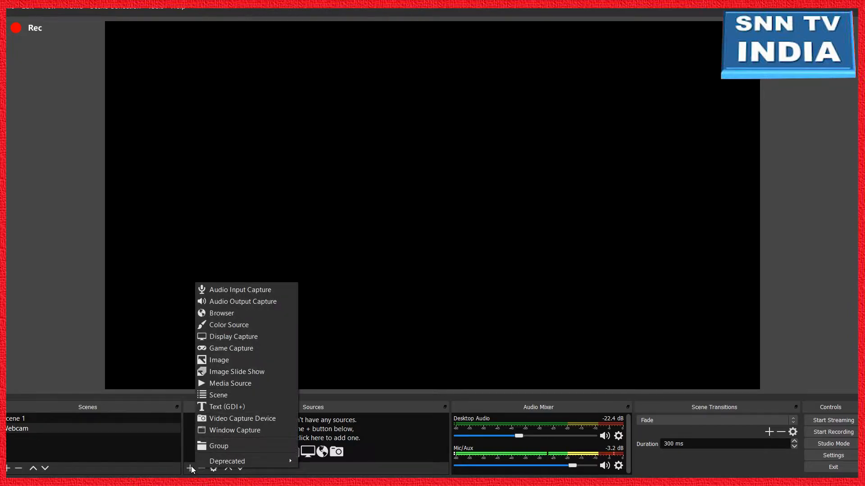
mouse_move(235, 430)
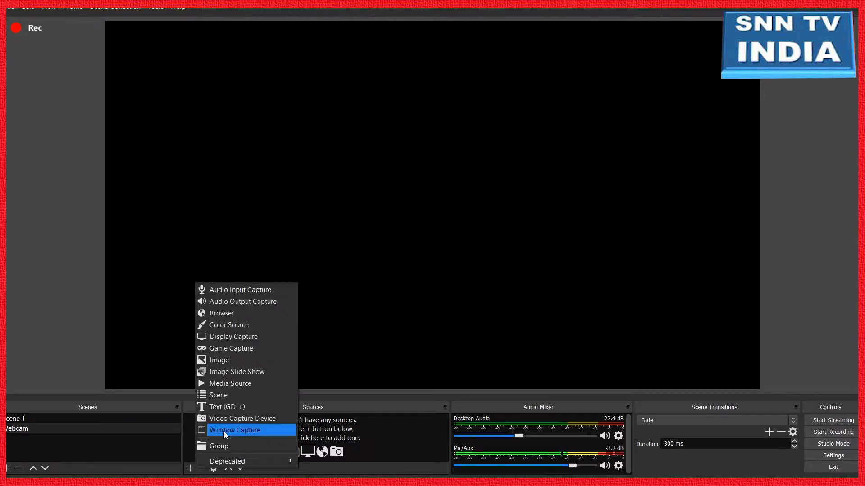
mouse_move(241, 418)
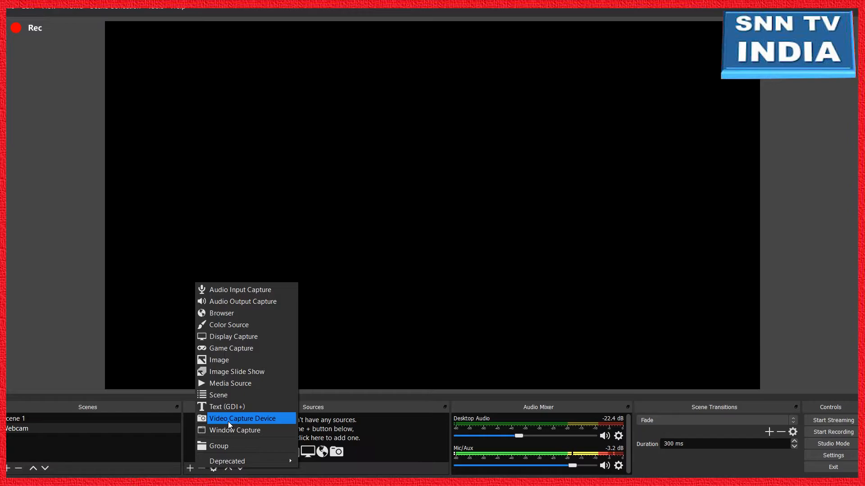
left_click(242, 418)
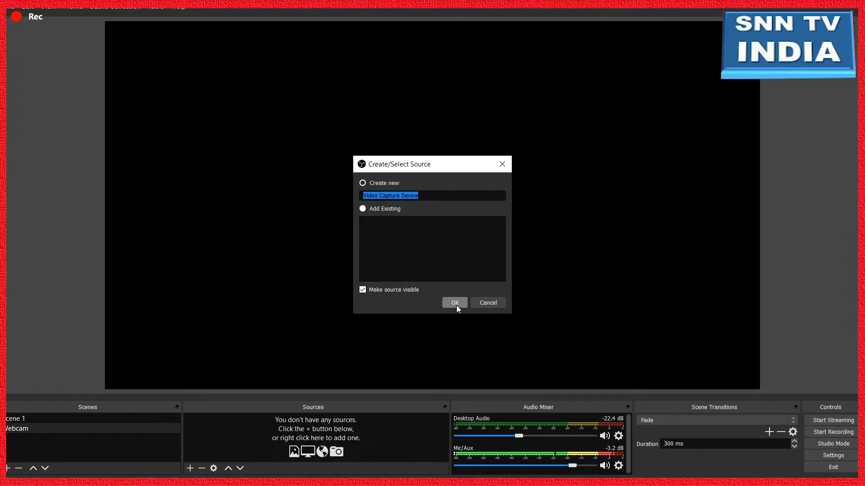
left_click(453, 303)
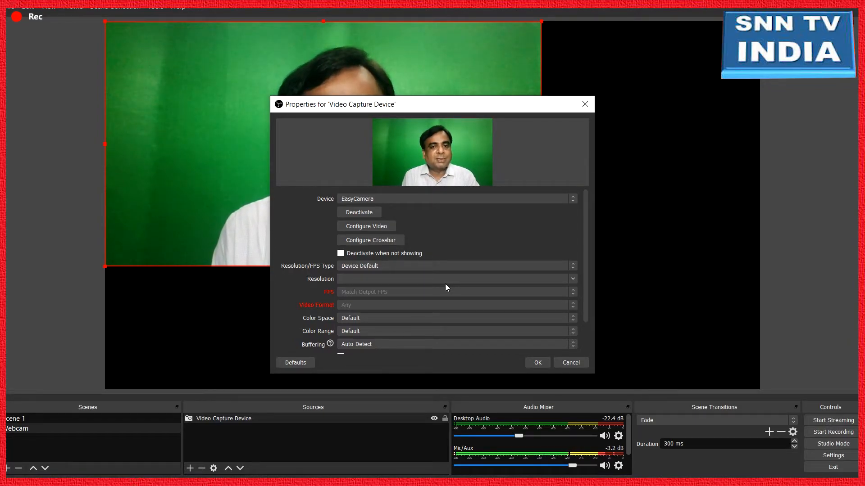
mouse_move(537, 363)
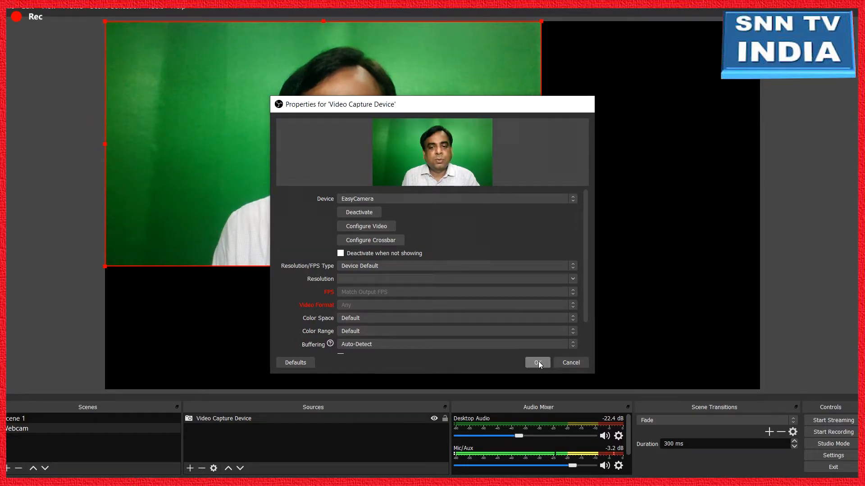
Accept the Video Capture Device properties unchanged
left_click(536, 362)
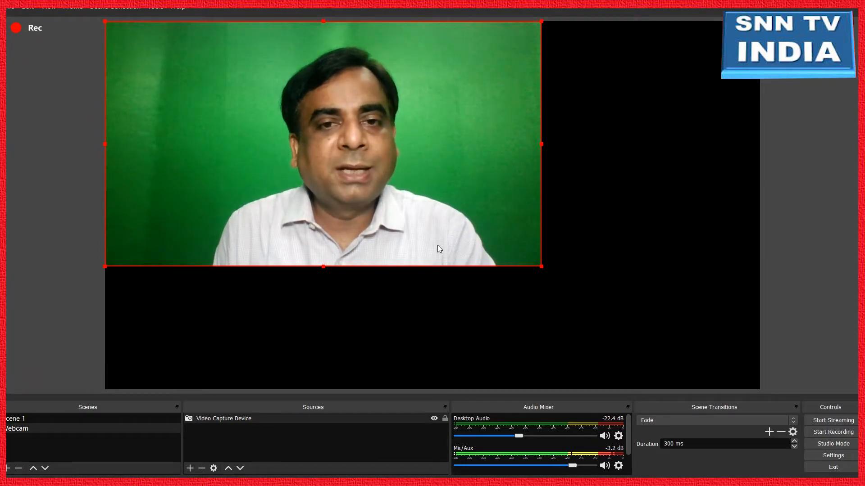
mouse_move(557, 293)
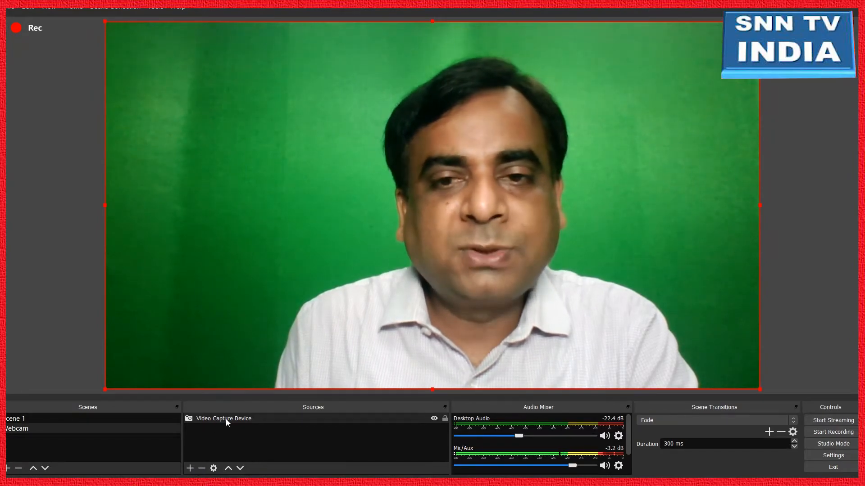
Apply a Chroma Key effect filter to the Video Capture Device source
right_click(224, 419)
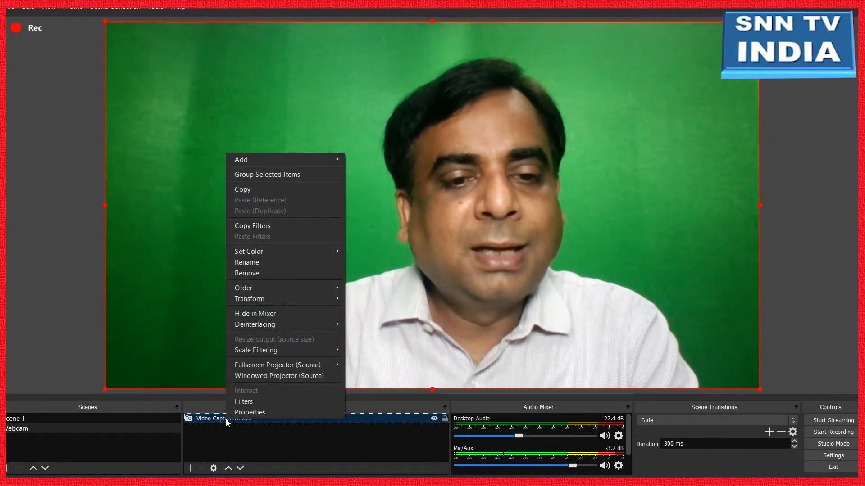
mouse_move(256, 401)
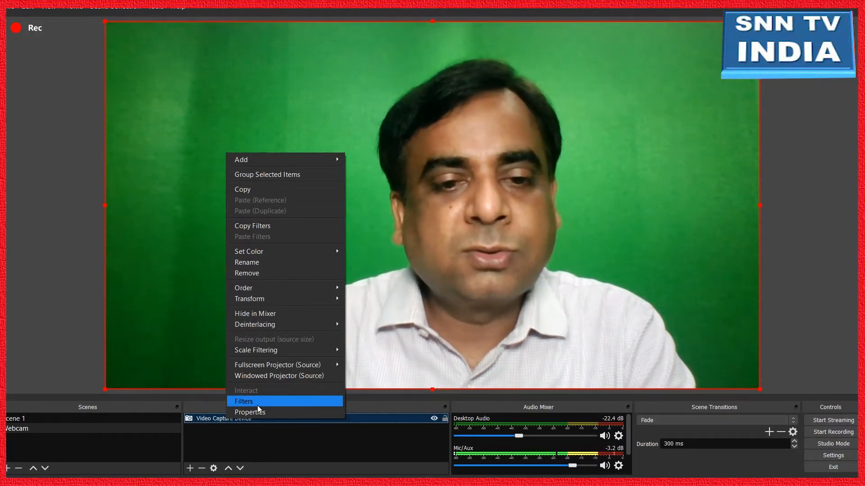
left_click(243, 401)
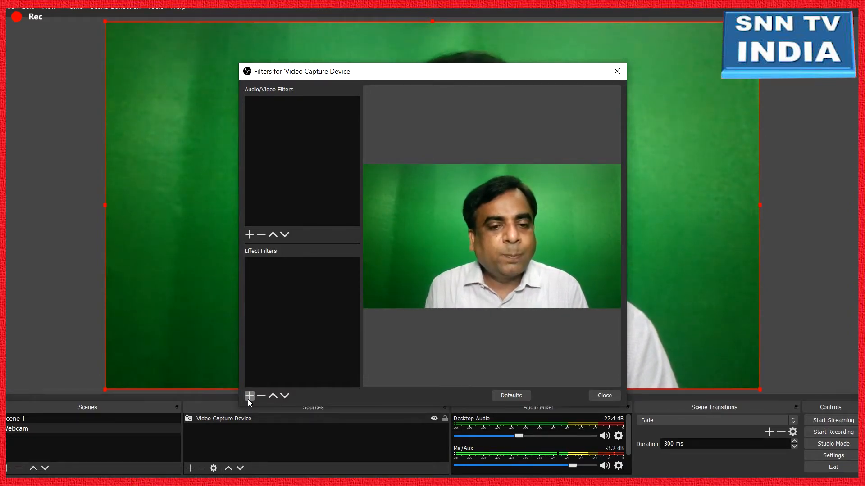
left_click(249, 396)
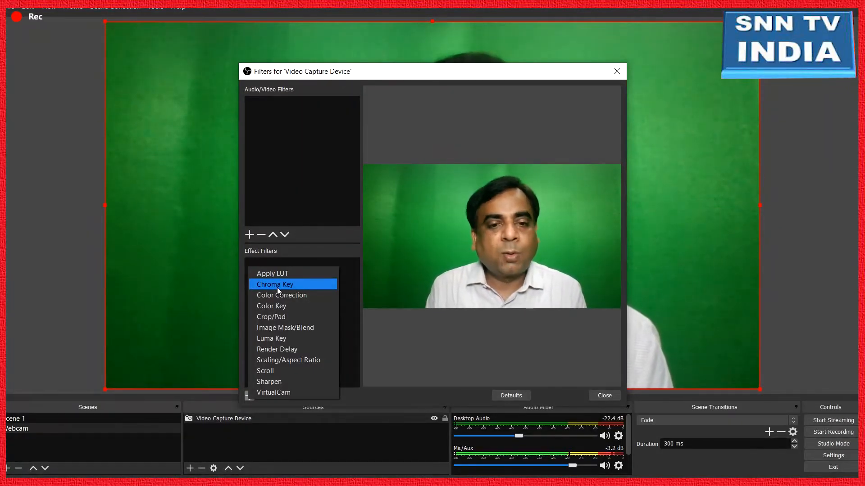
left_click(275, 284)
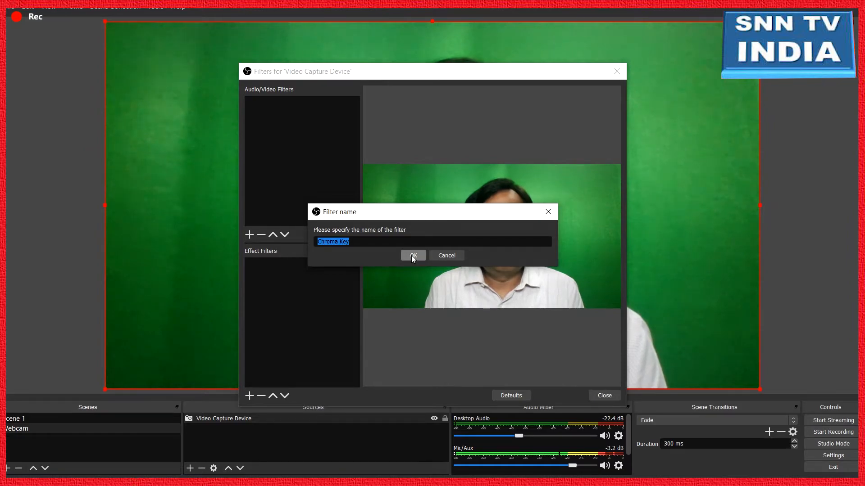
left_click(412, 255)
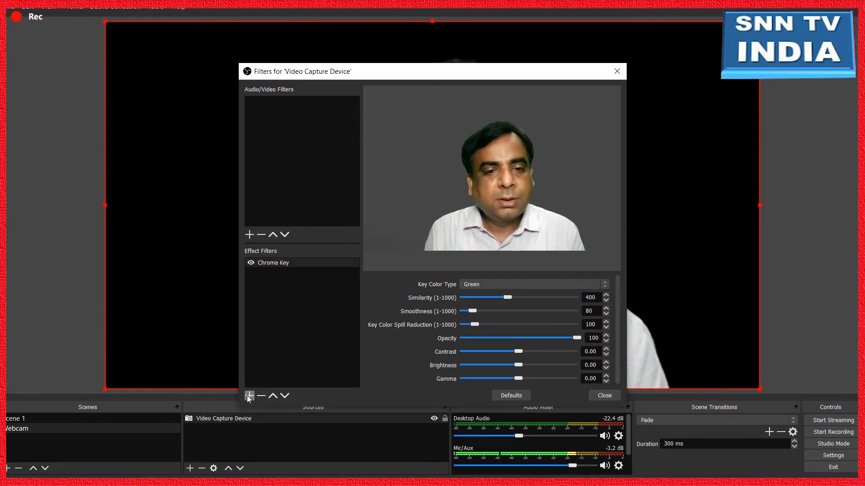
Add a Color Correction filter to the webcam, with contrast 0.20 and brightness 0.09
left_click(249, 396)
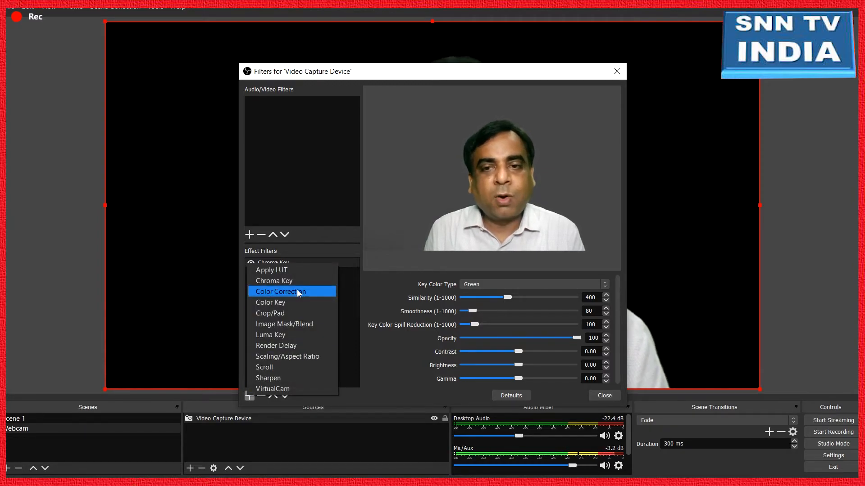
left_click(280, 292)
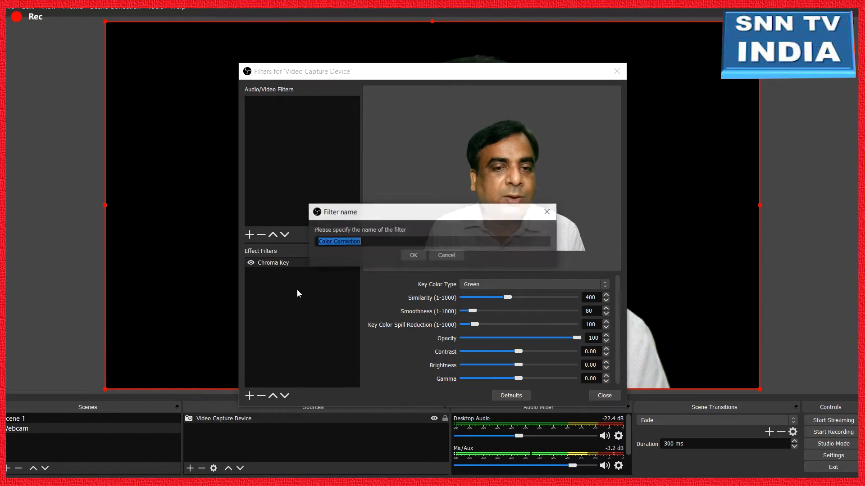
left_click(412, 255)
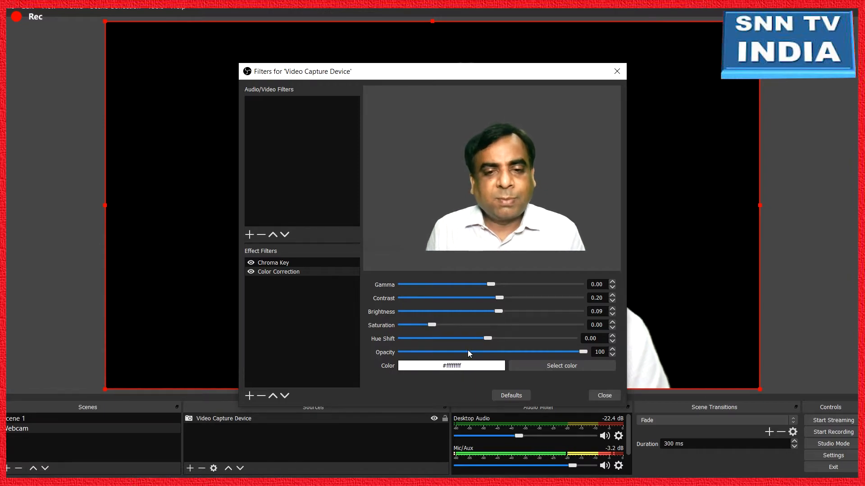
mouse_move(465, 321)
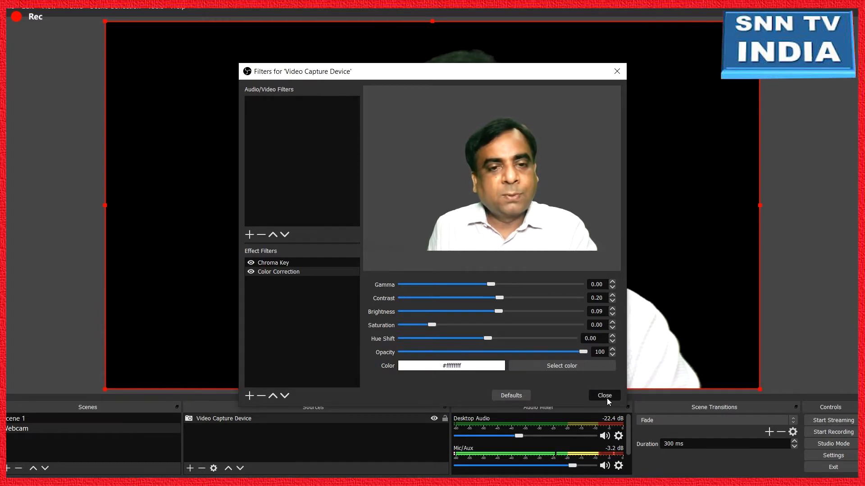
Close the webcam Filters window and add an empty scene named 'Screen'
left_click(604, 396)
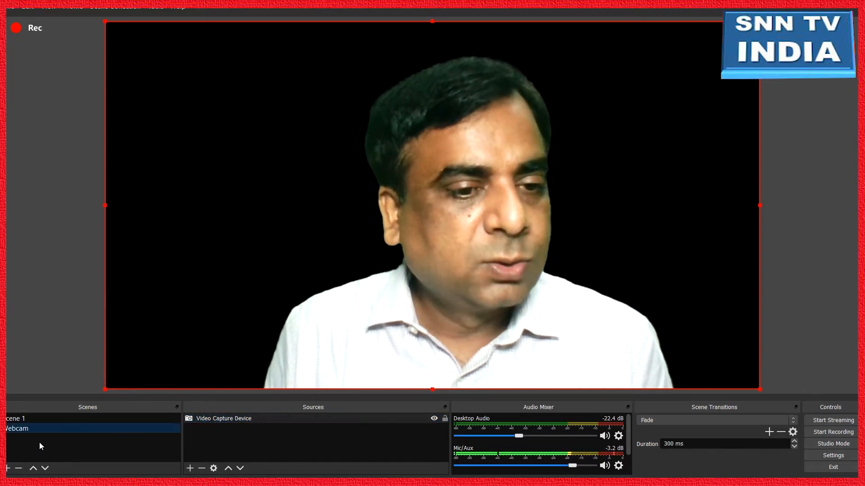
left_click(8, 468)
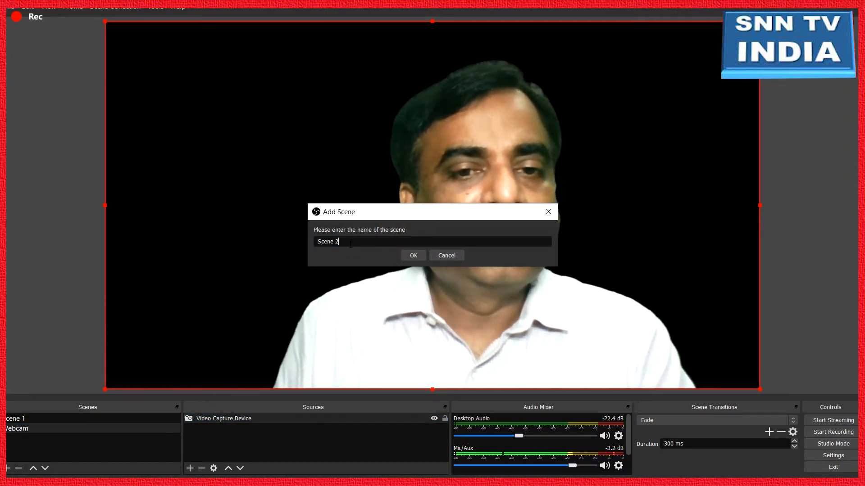
key("ctrl+a")
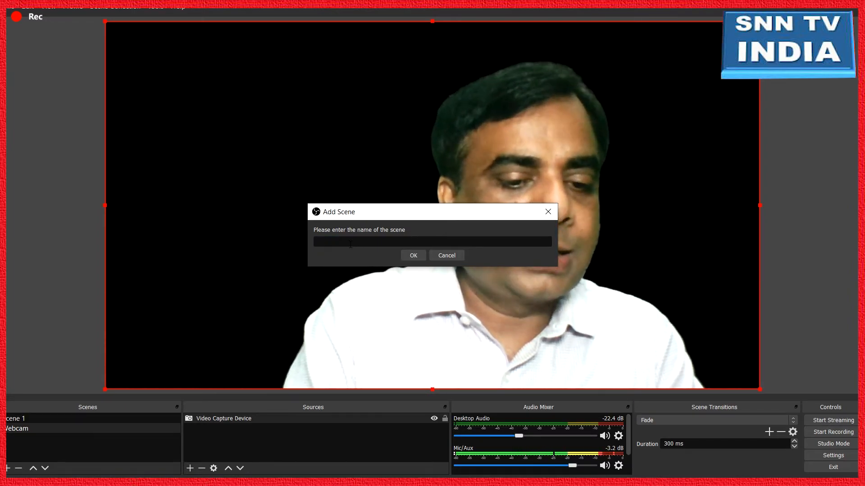
type("Scree")
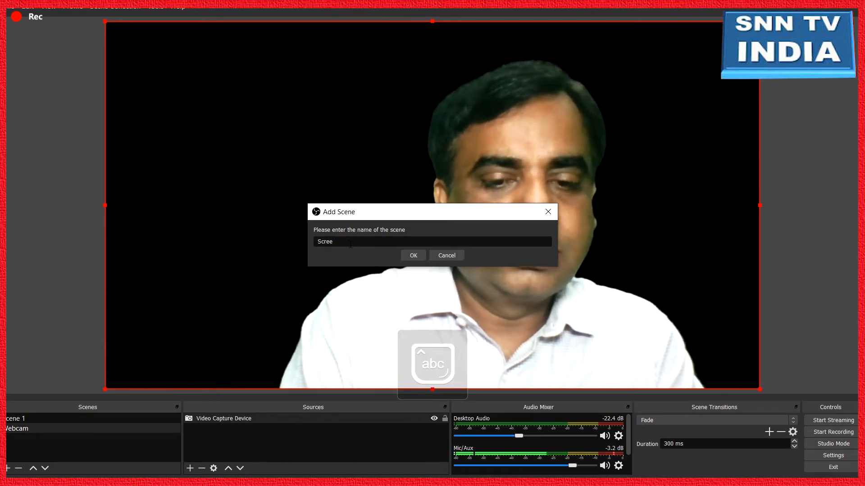
type("n")
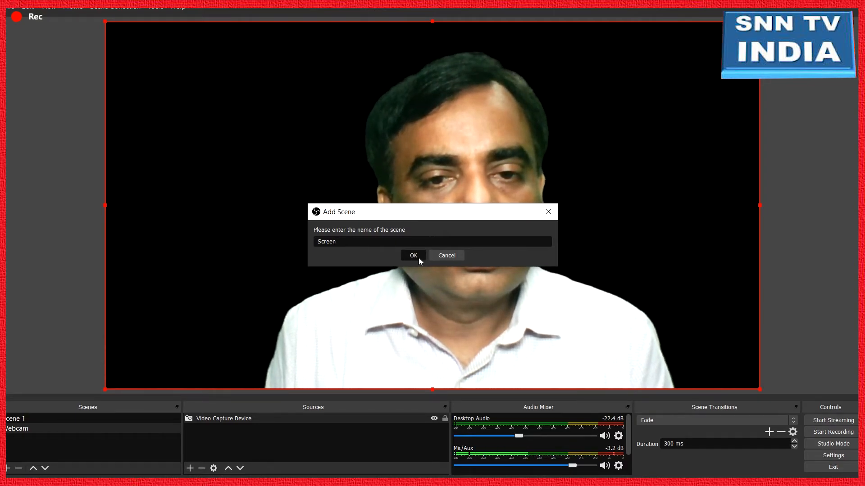
left_click(413, 256)
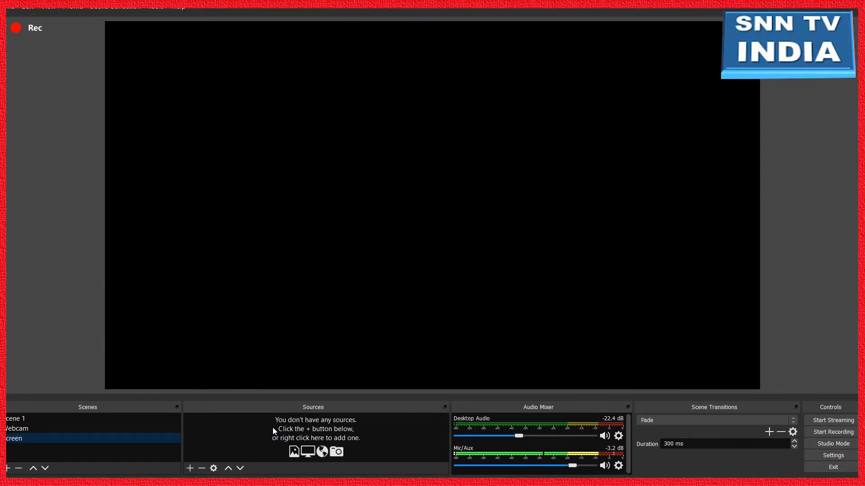
mouse_move(249, 445)
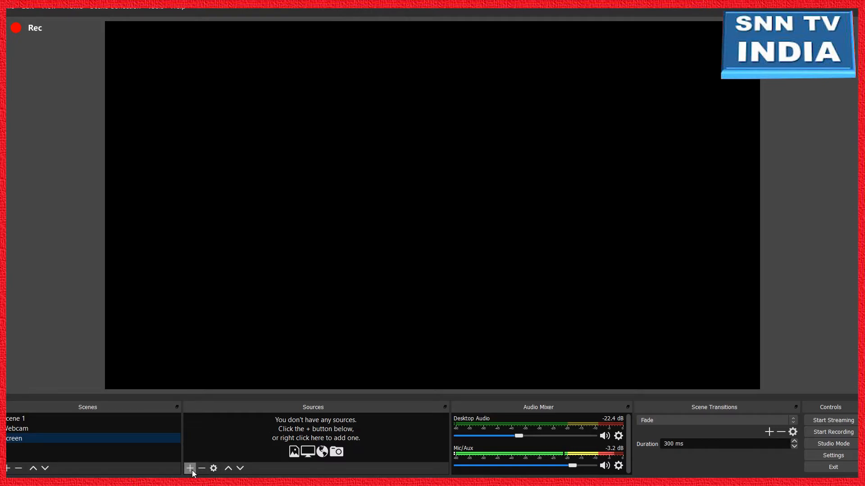
mouse_move(189, 468)
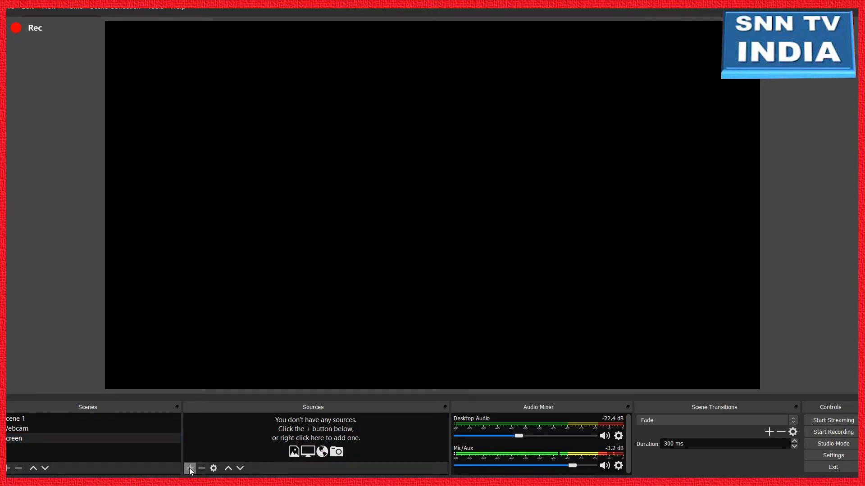
Add a Display Capture source to the Screen scene
left_click(188, 468)
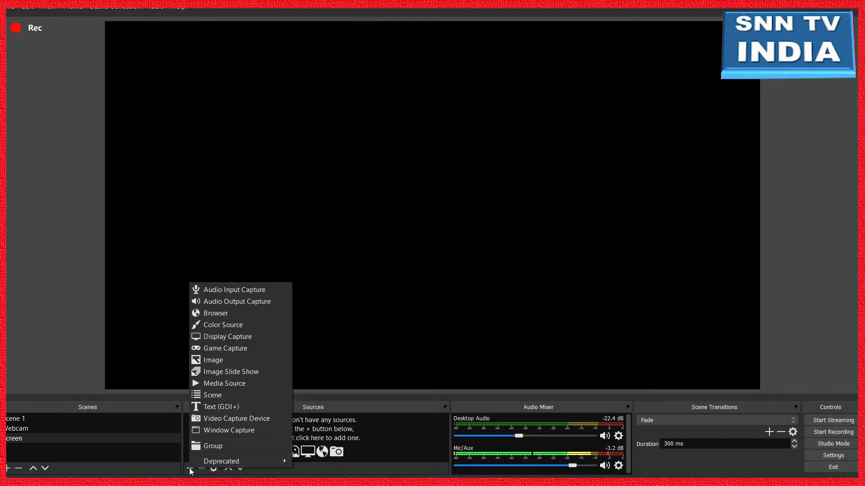
mouse_move(213, 359)
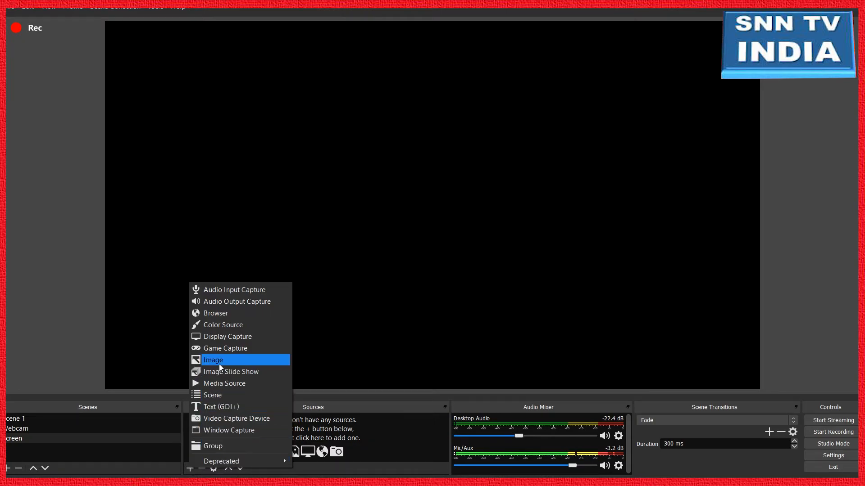
mouse_move(226, 336)
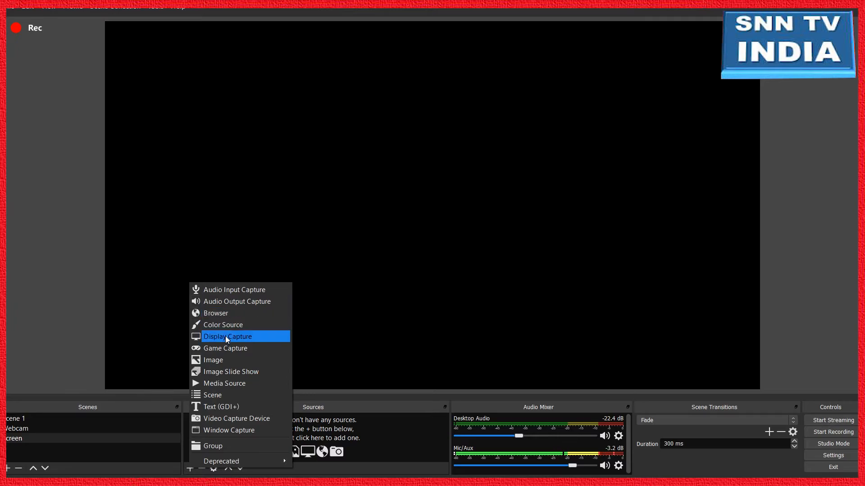
mouse_move(221, 445)
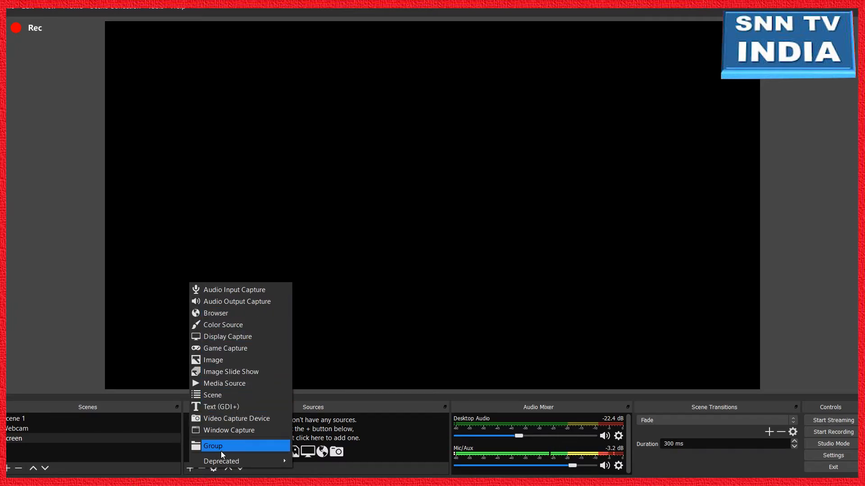
mouse_move(226, 336)
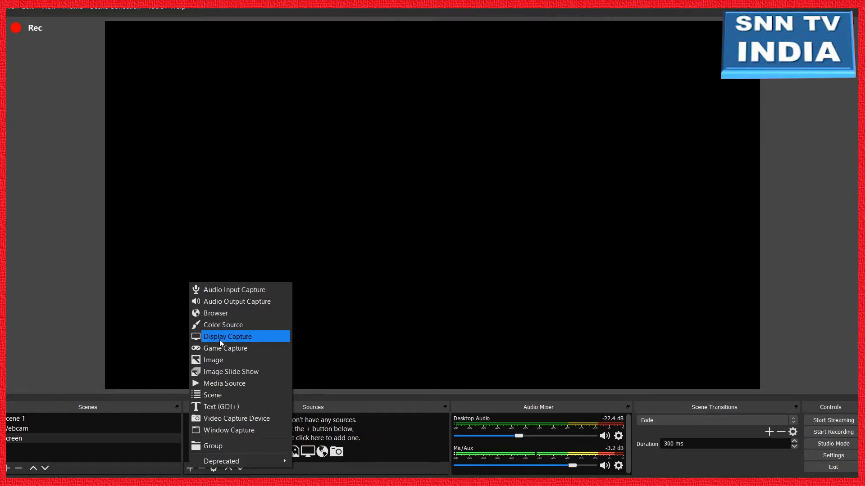
left_click(227, 336)
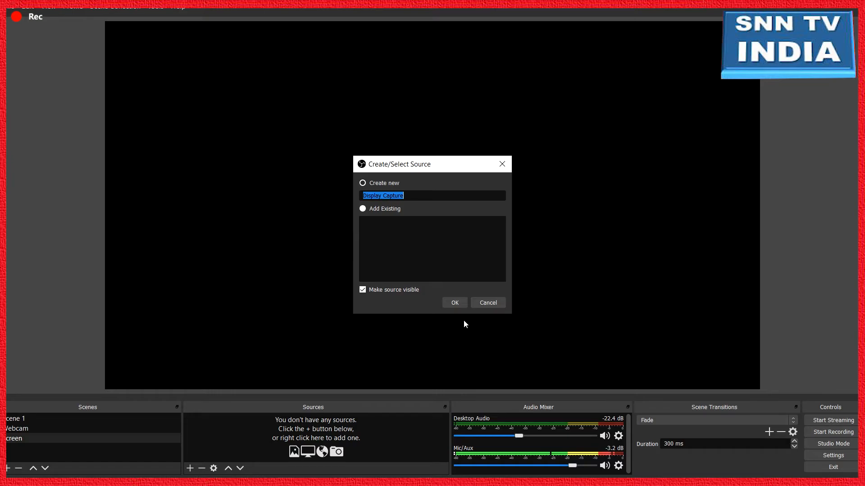
left_click(454, 302)
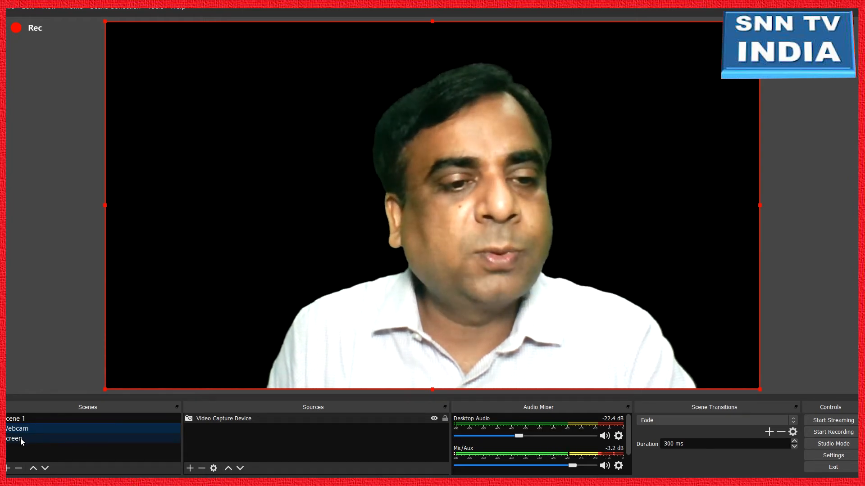
left_click(15, 438)
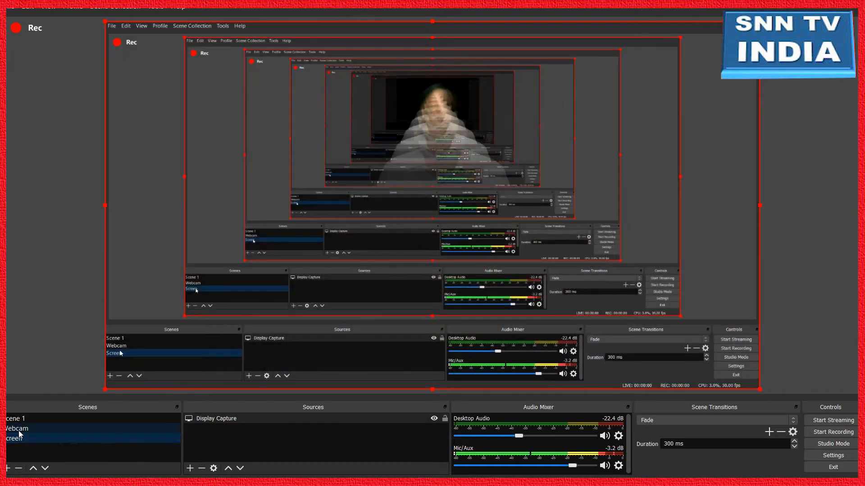
left_click(16, 428)
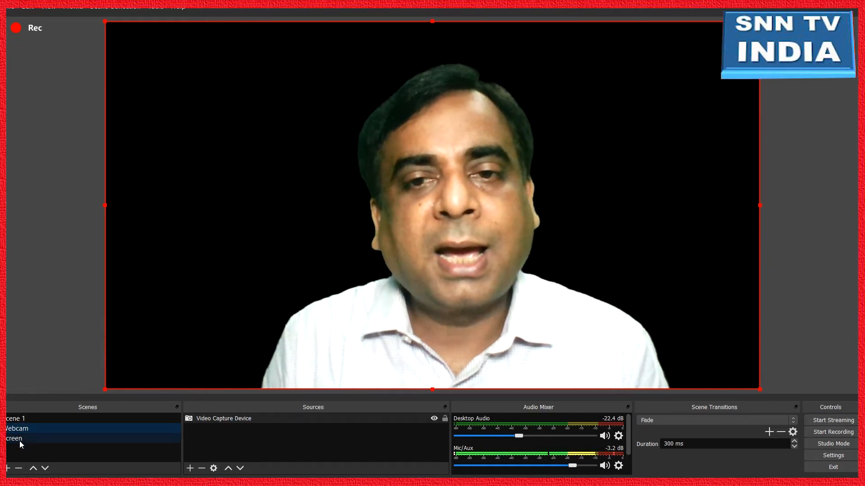
left_click(13, 439)
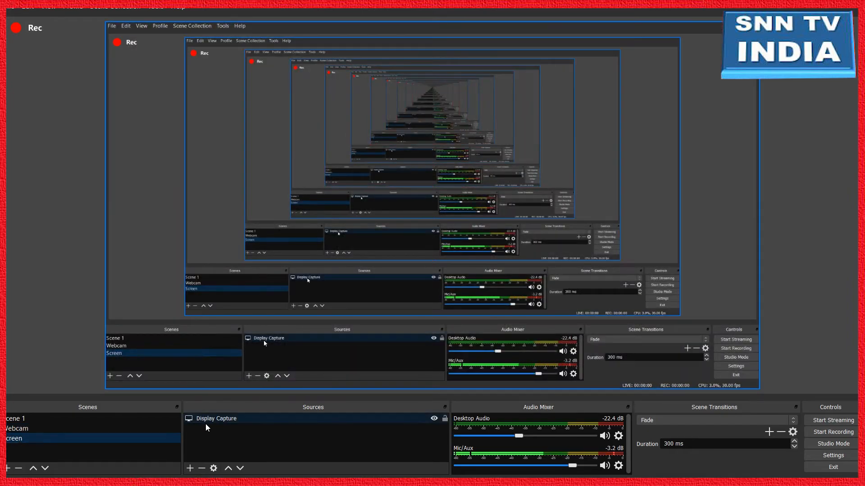
left_click(17, 428)
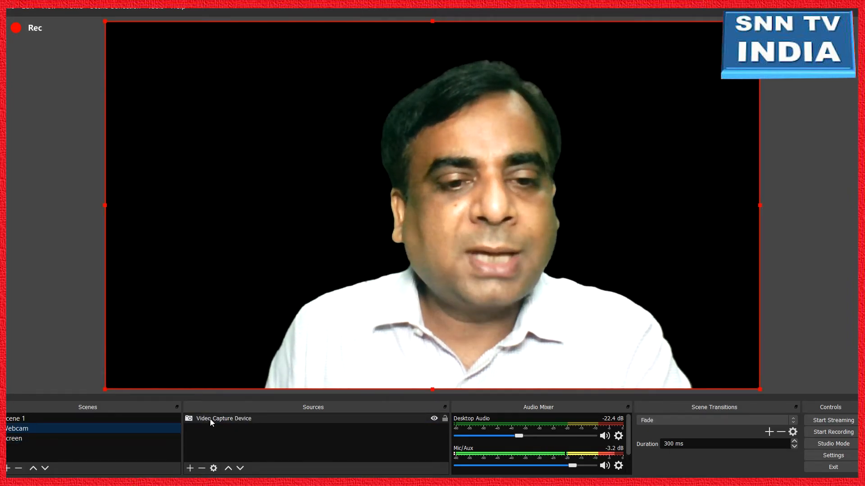
Add 'Display Capture 2' to the Webcam scene, above the Video Capture Device
left_click(189, 468)
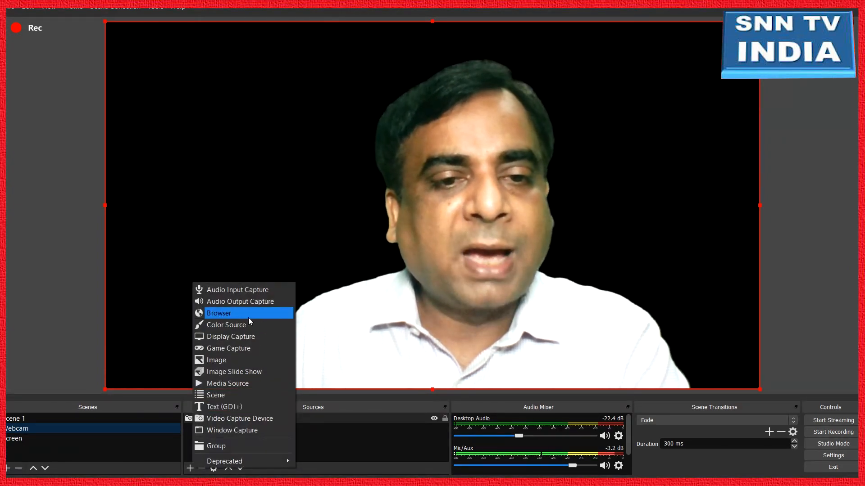
mouse_move(248, 336)
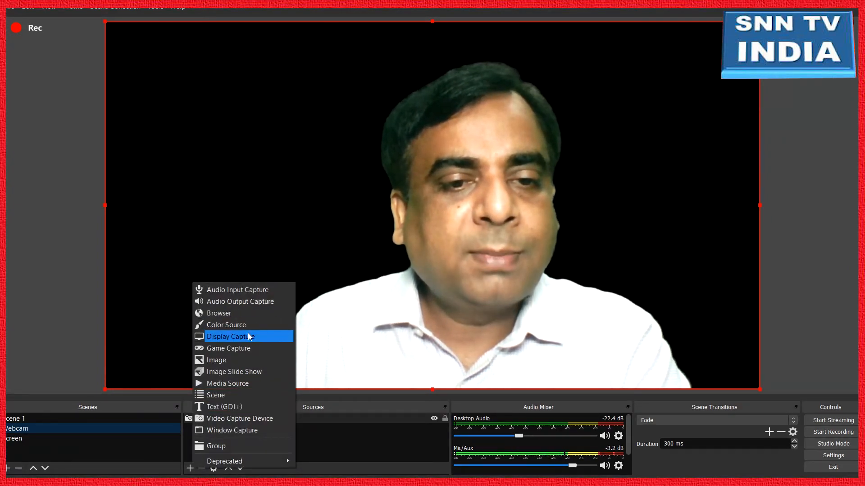
left_click(228, 336)
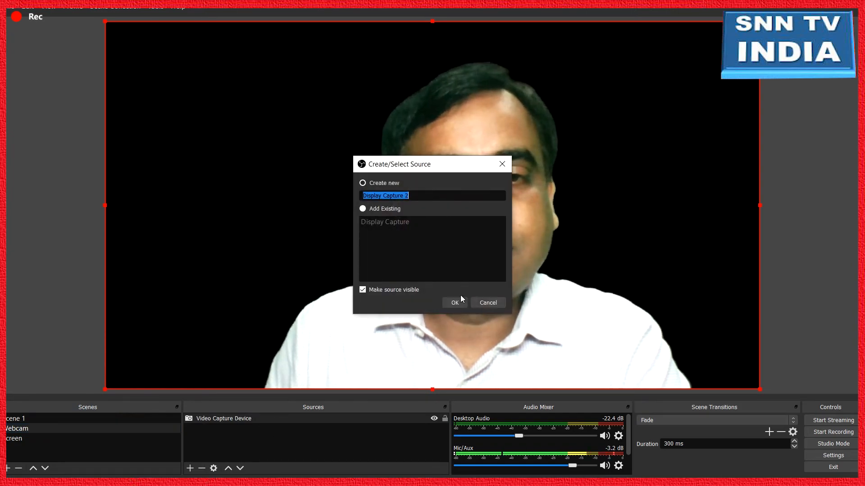
left_click(454, 303)
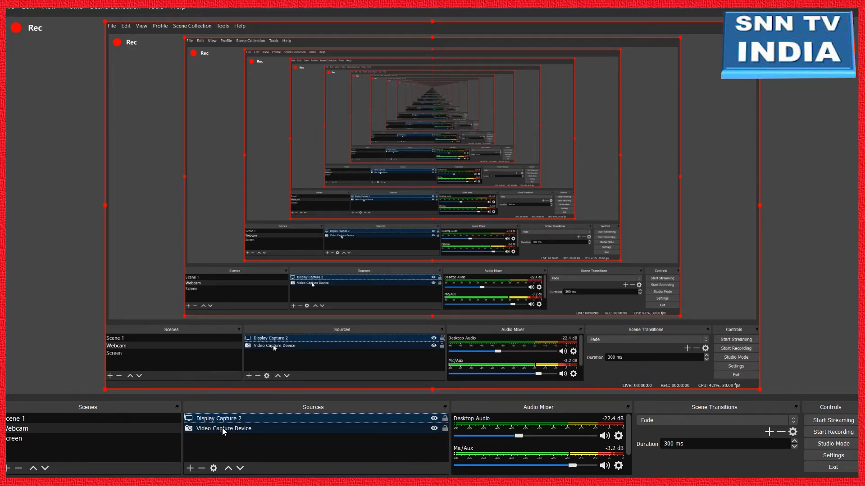
Select the Video Capture Device, then open the biodiversity PowerPoint file from Desktop
left_click(220, 419)
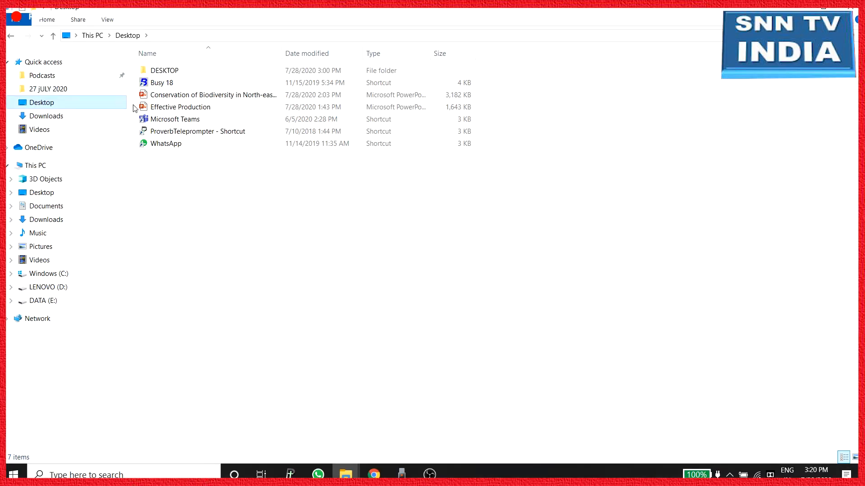
double_click(212, 94)
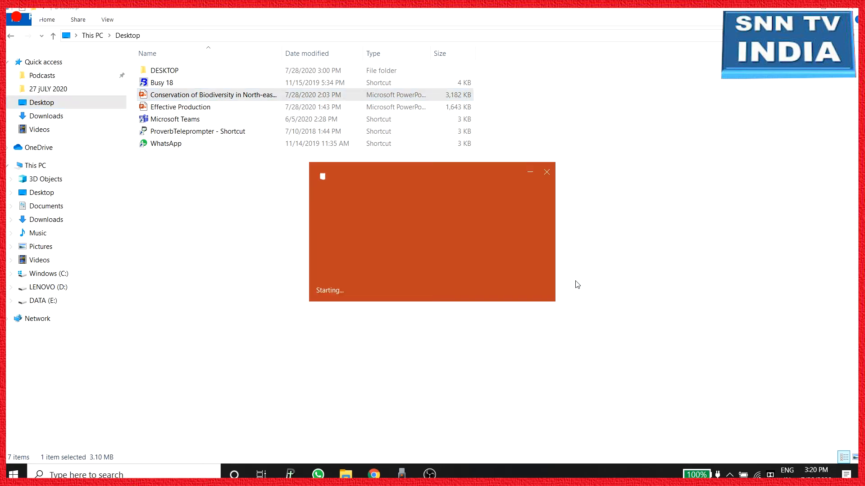